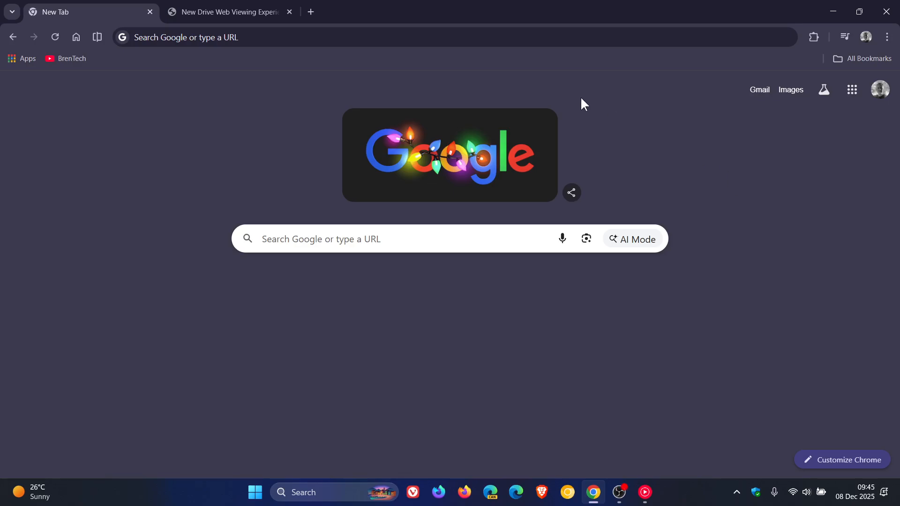
{"action": "mouse_move", "coordinate": [832, 122]}
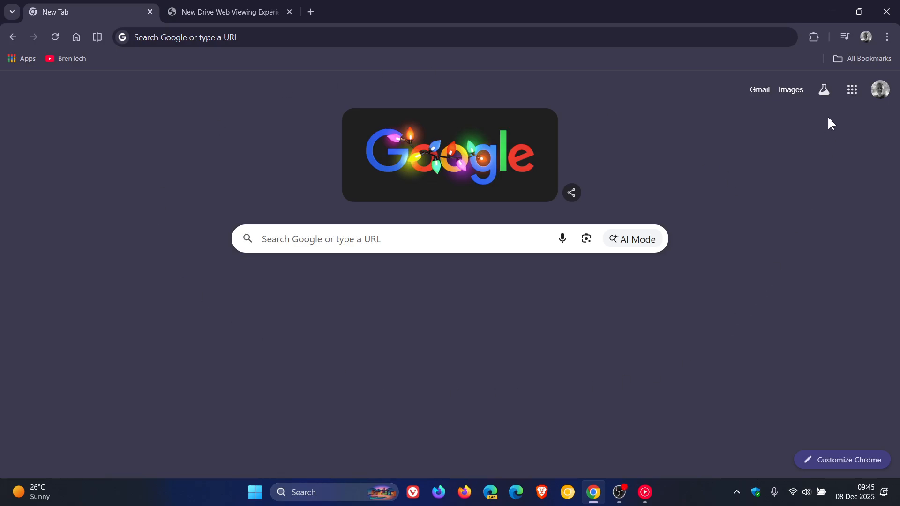
- Go to Google Drive's My Drive from the Google apps launcher
{"action": "left_click", "coordinate": [852, 90]}
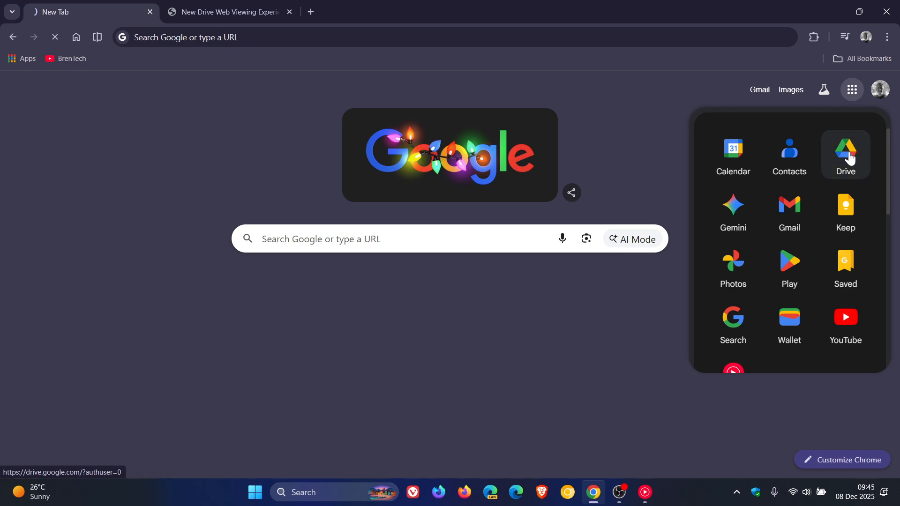
{"action": "left_click", "coordinate": [845, 154]}
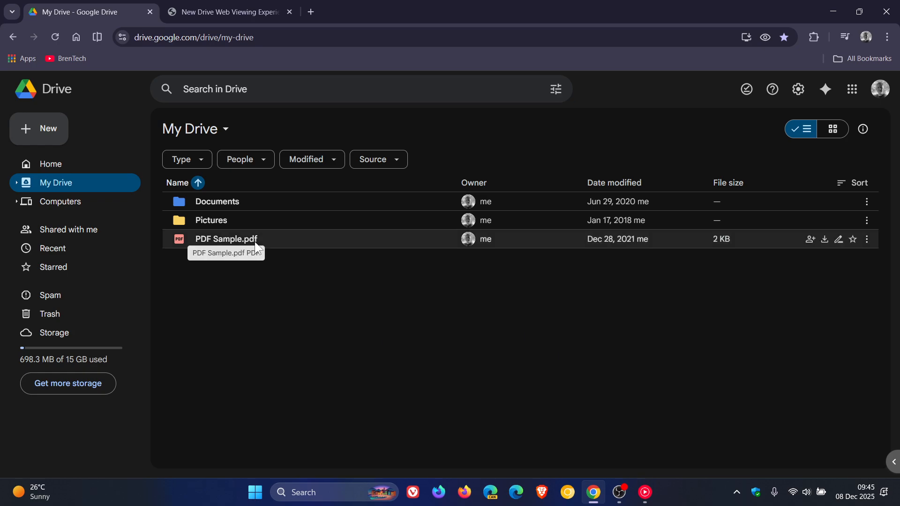
- View PDF Sample.pdf in Drive's current viewer, page 1 of 2, 'A Simple PDF File'
{"action": "double_click", "coordinate": [226, 239]}
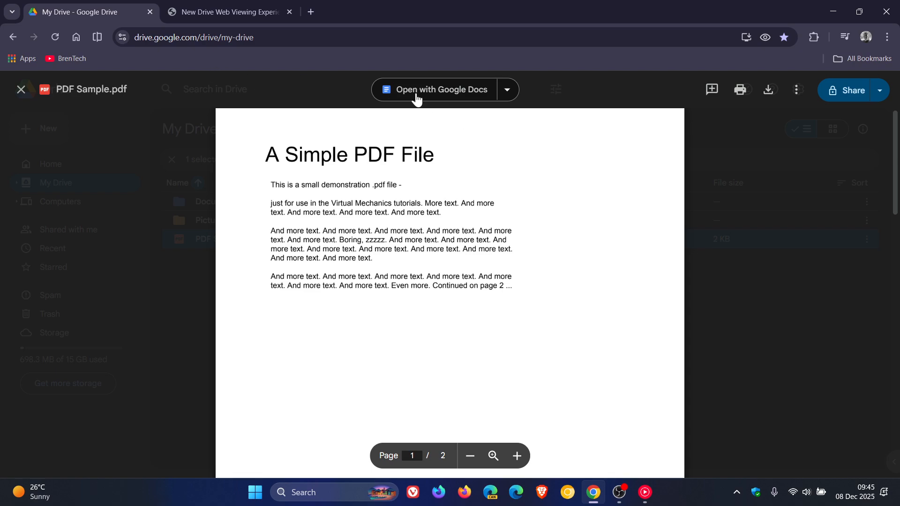
{"action": "mouse_move", "coordinate": [677, 243]}
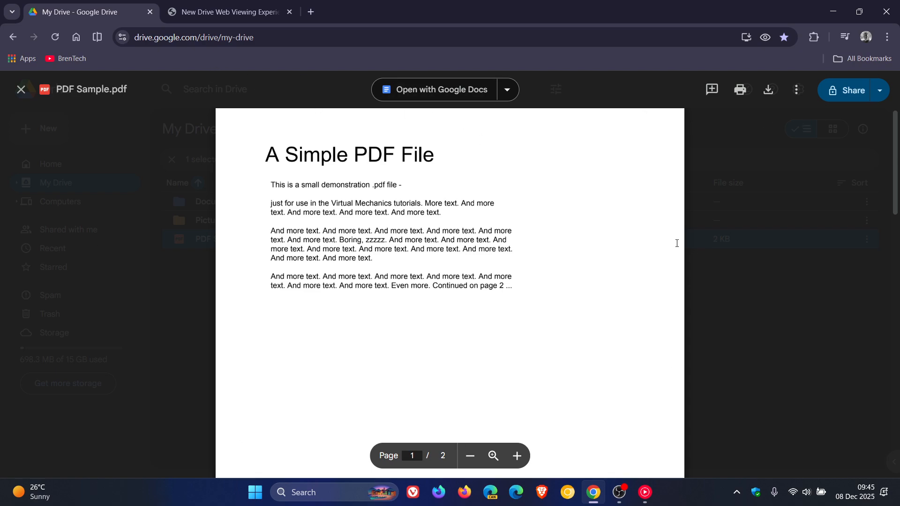
{"action": "mouse_move", "coordinate": [651, 277]}
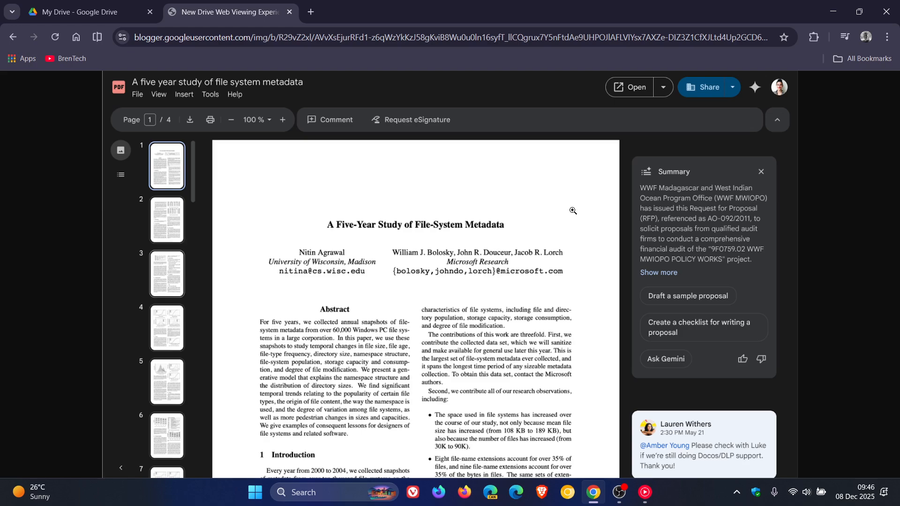
{"action": "mouse_move", "coordinate": [125, 205]}
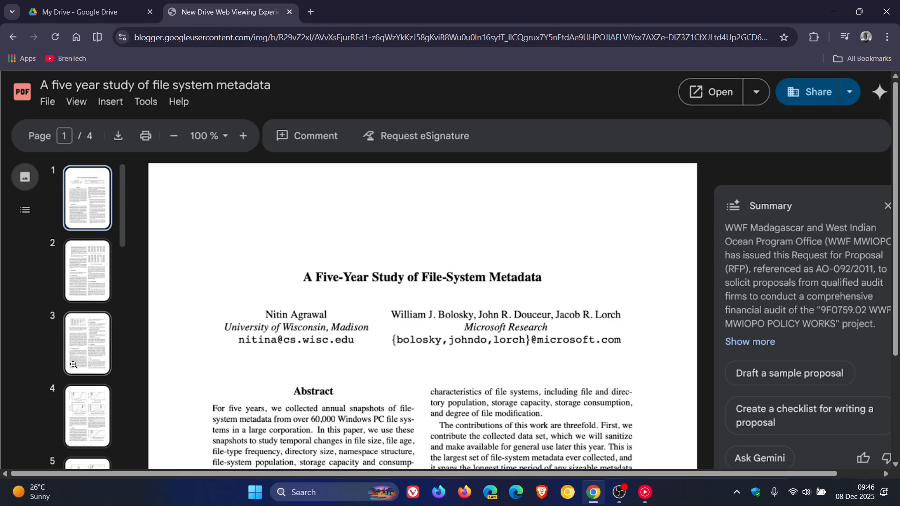
{"action": "mouse_move", "coordinate": [68, 289]}
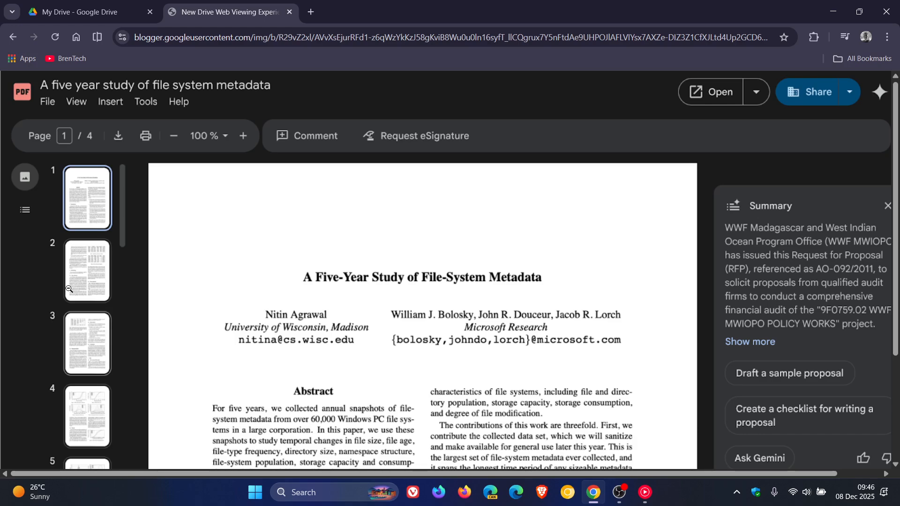
{"action": "mouse_move", "coordinate": [22, 293]}
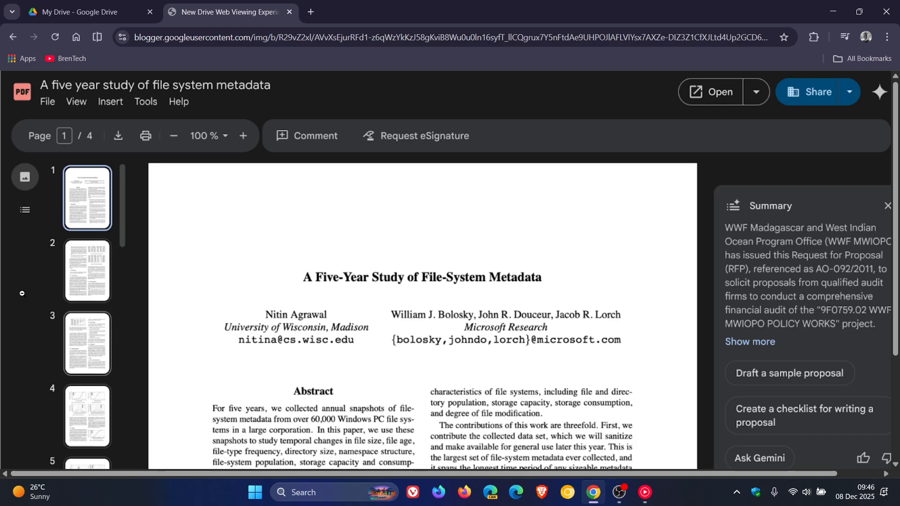
{"action": "mouse_move", "coordinate": [522, 228]}
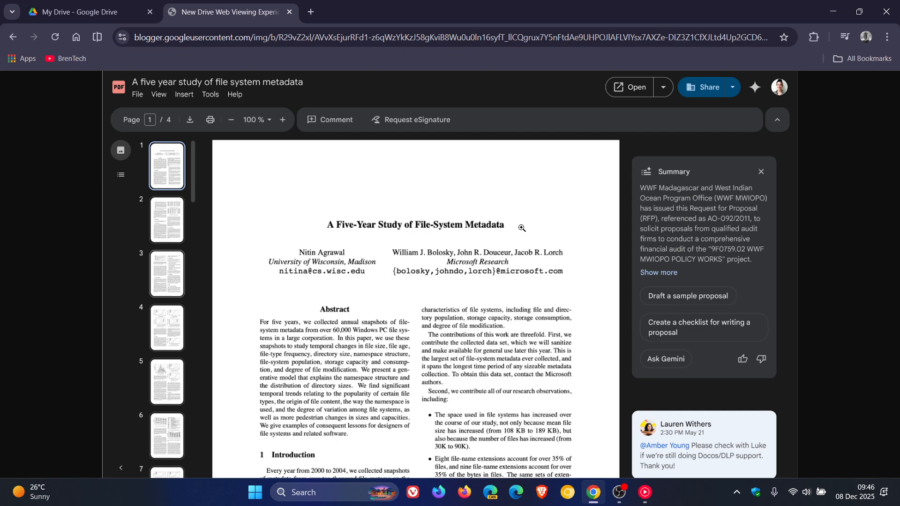
{"action": "mouse_move", "coordinate": [298, 129]}
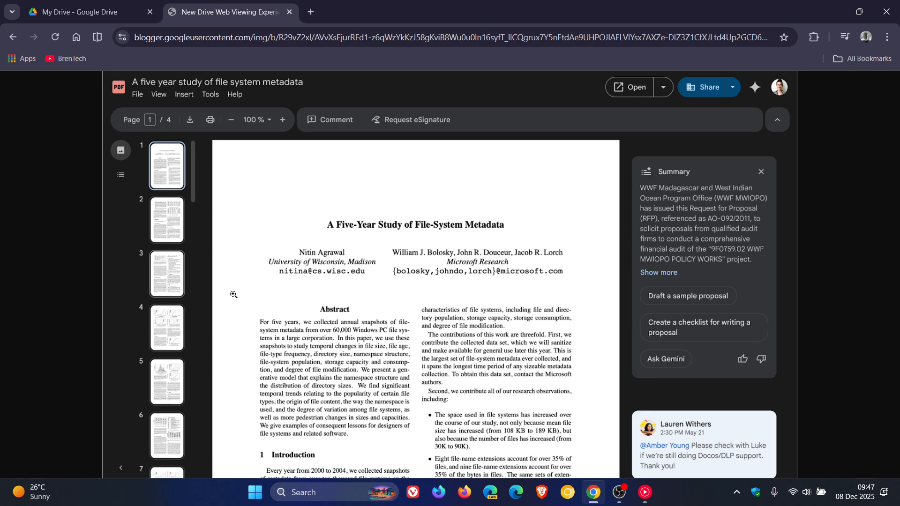
{"action": "mouse_move", "coordinate": [589, 236]}
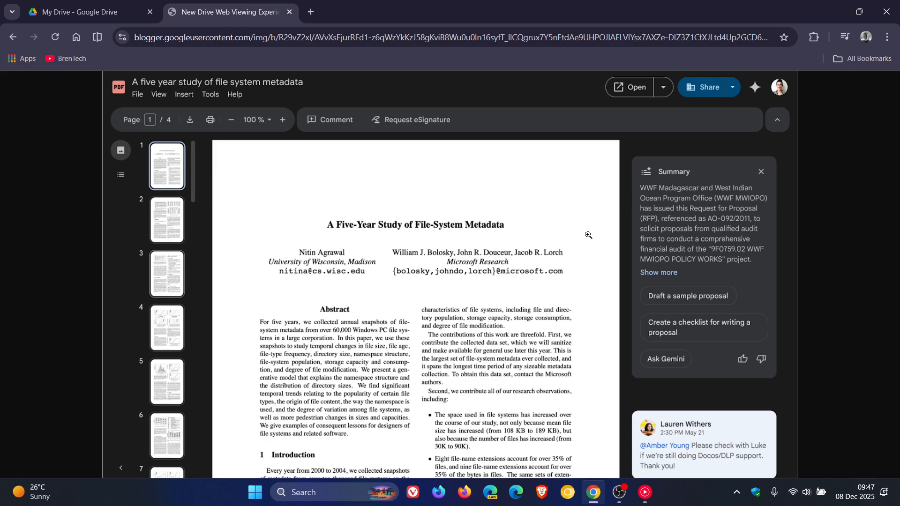
- Bring the My Drive tab with the open PDF Sample.pdf back to the front
{"action": "left_click", "coordinate": [81, 11]}
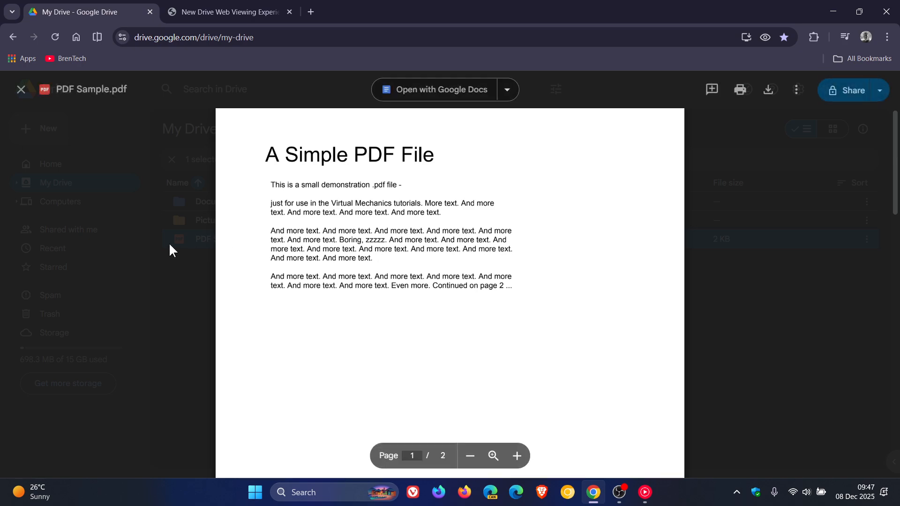
- Close the PDF Sample.pdf viewer and leave My Drive for a new-tab page
{"action": "left_click", "coordinate": [19, 90]}
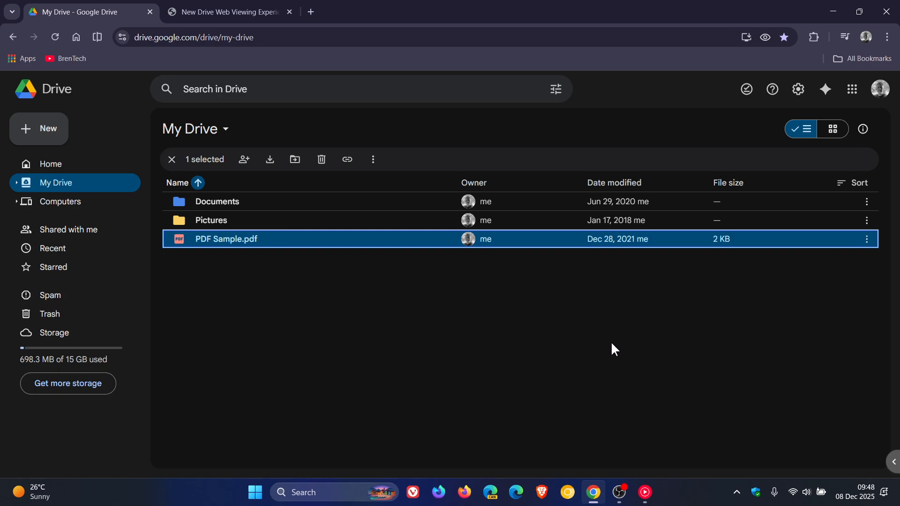
{"action": "left_click", "coordinate": [171, 159]}
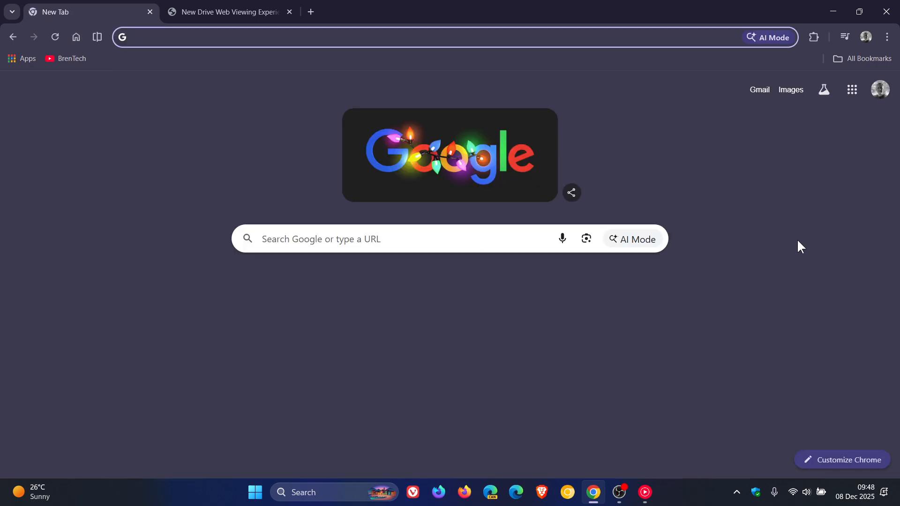
{"action": "mouse_move", "coordinate": [665, 223]}
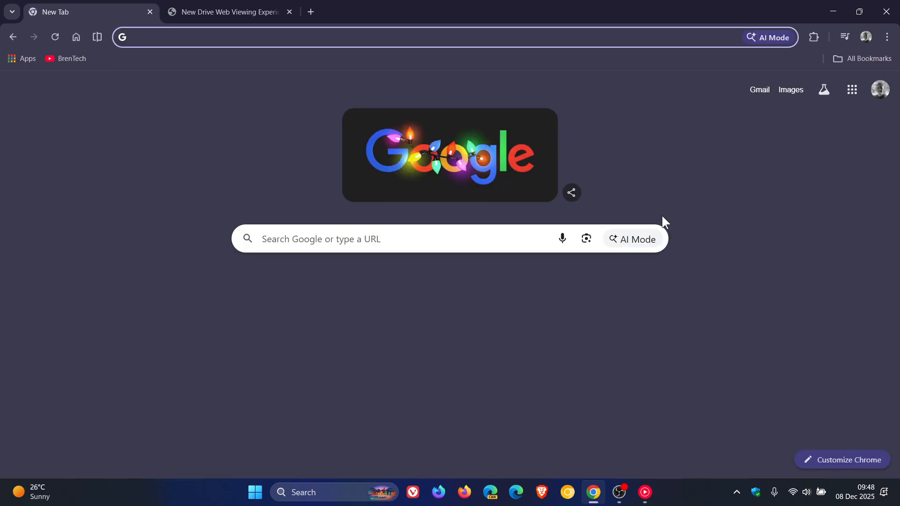
{"action": "left_click", "coordinate": [402, 37]}
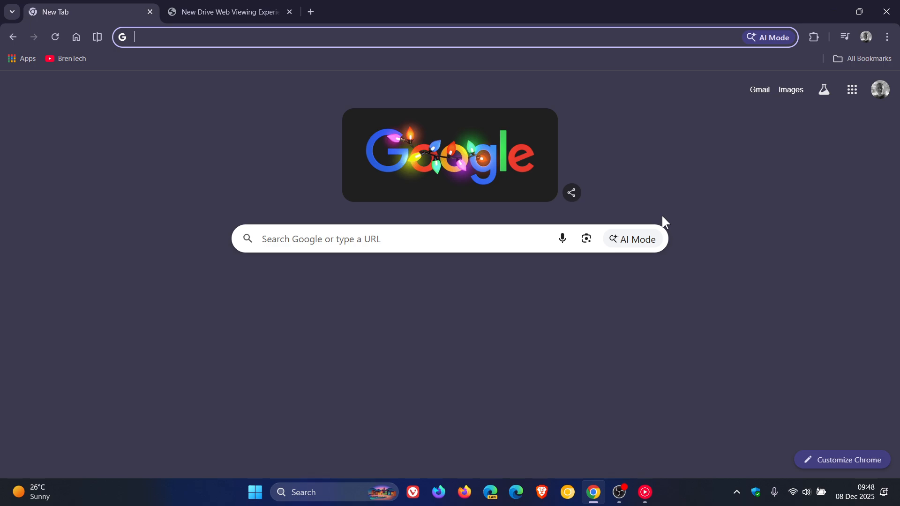